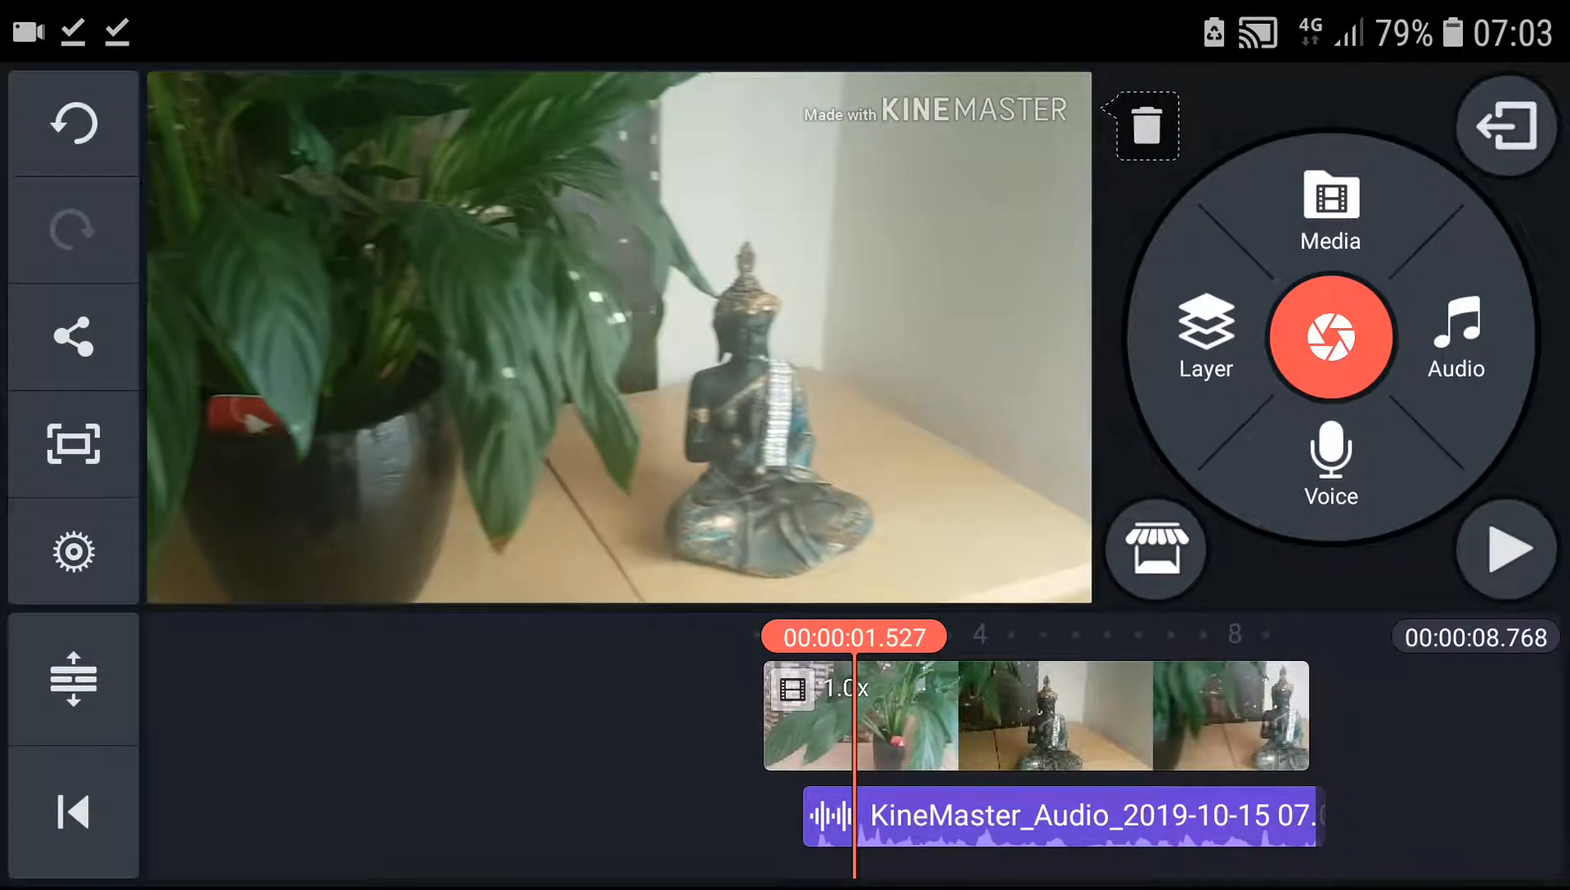
- Play back the Buddha-and-plant video with its voice track and select the KineMaster_Audio clip
click(1504, 549)
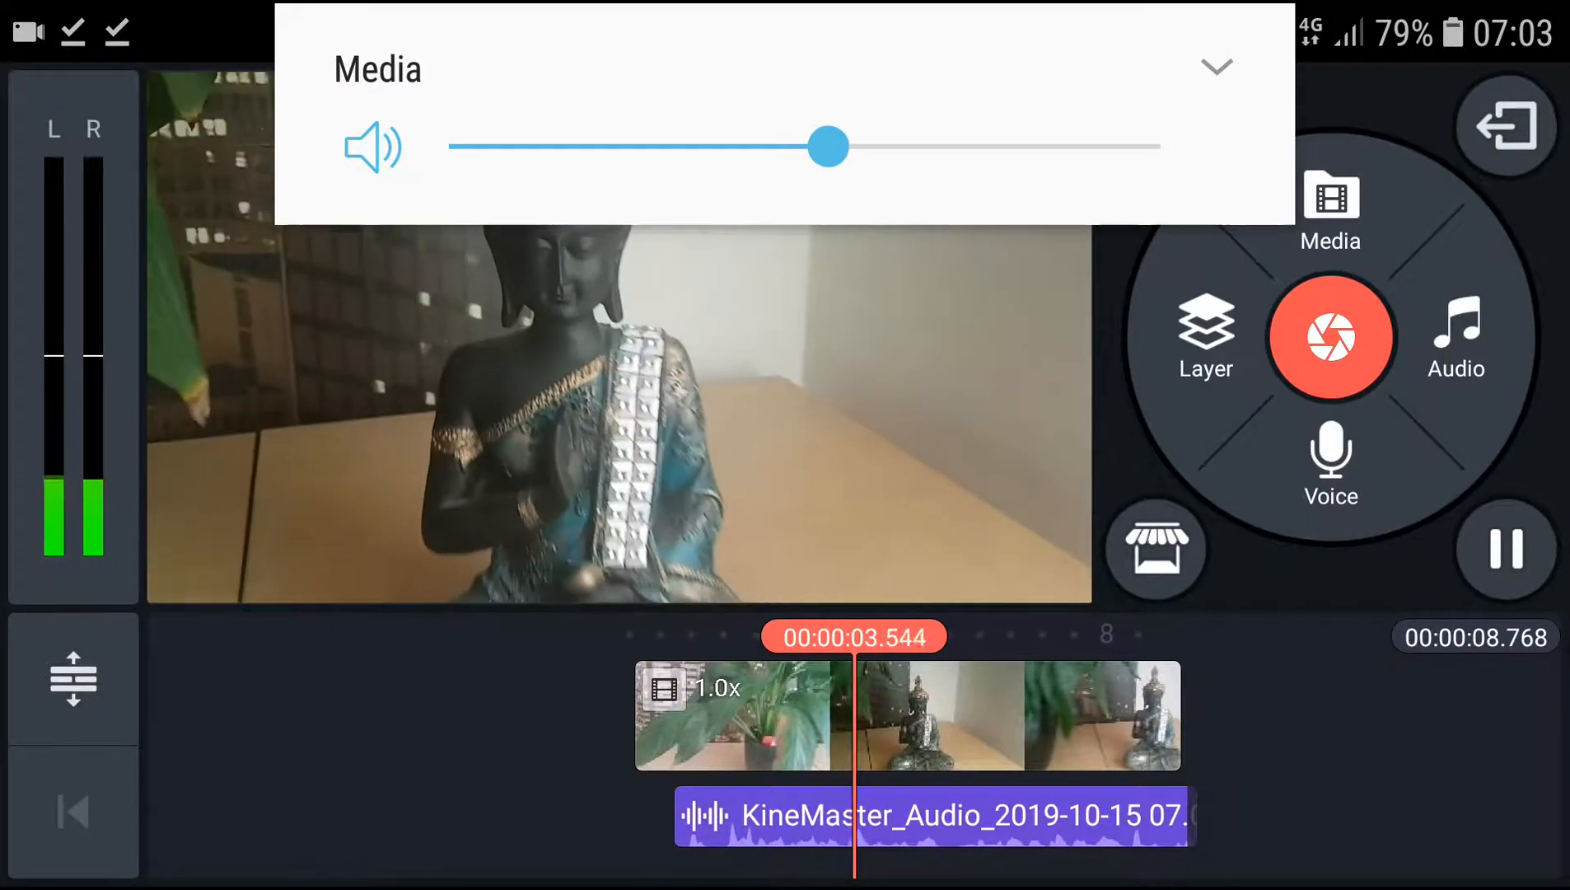
drag(828, 147, 877, 147)
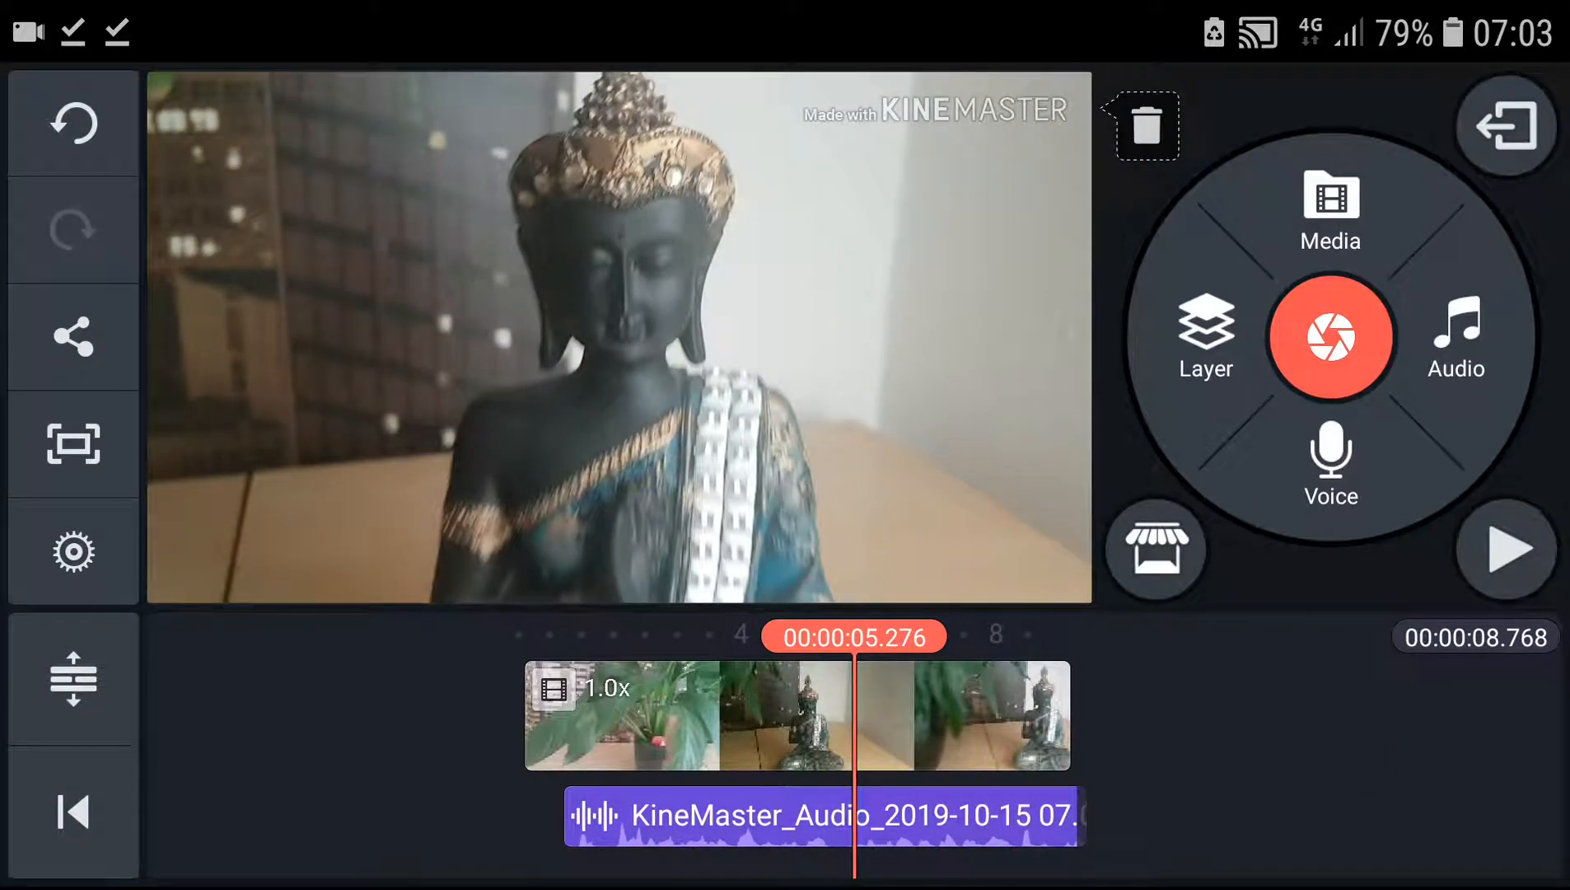
click(820, 815)
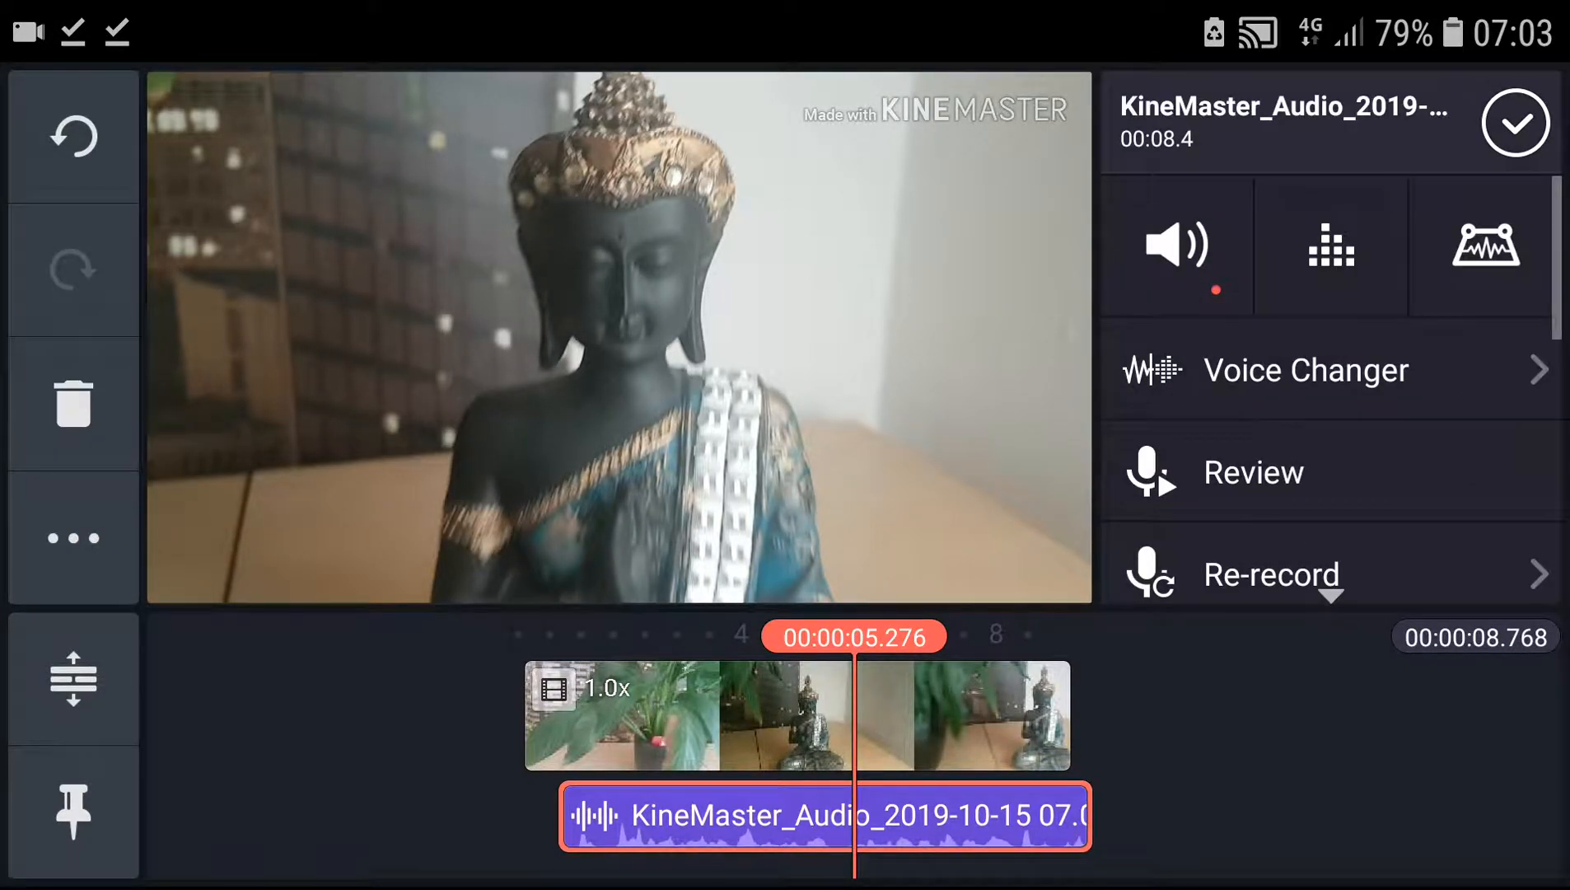
- Browse the Voice Changer presets and audition the Kid effect on the voice clip
click(1306, 369)
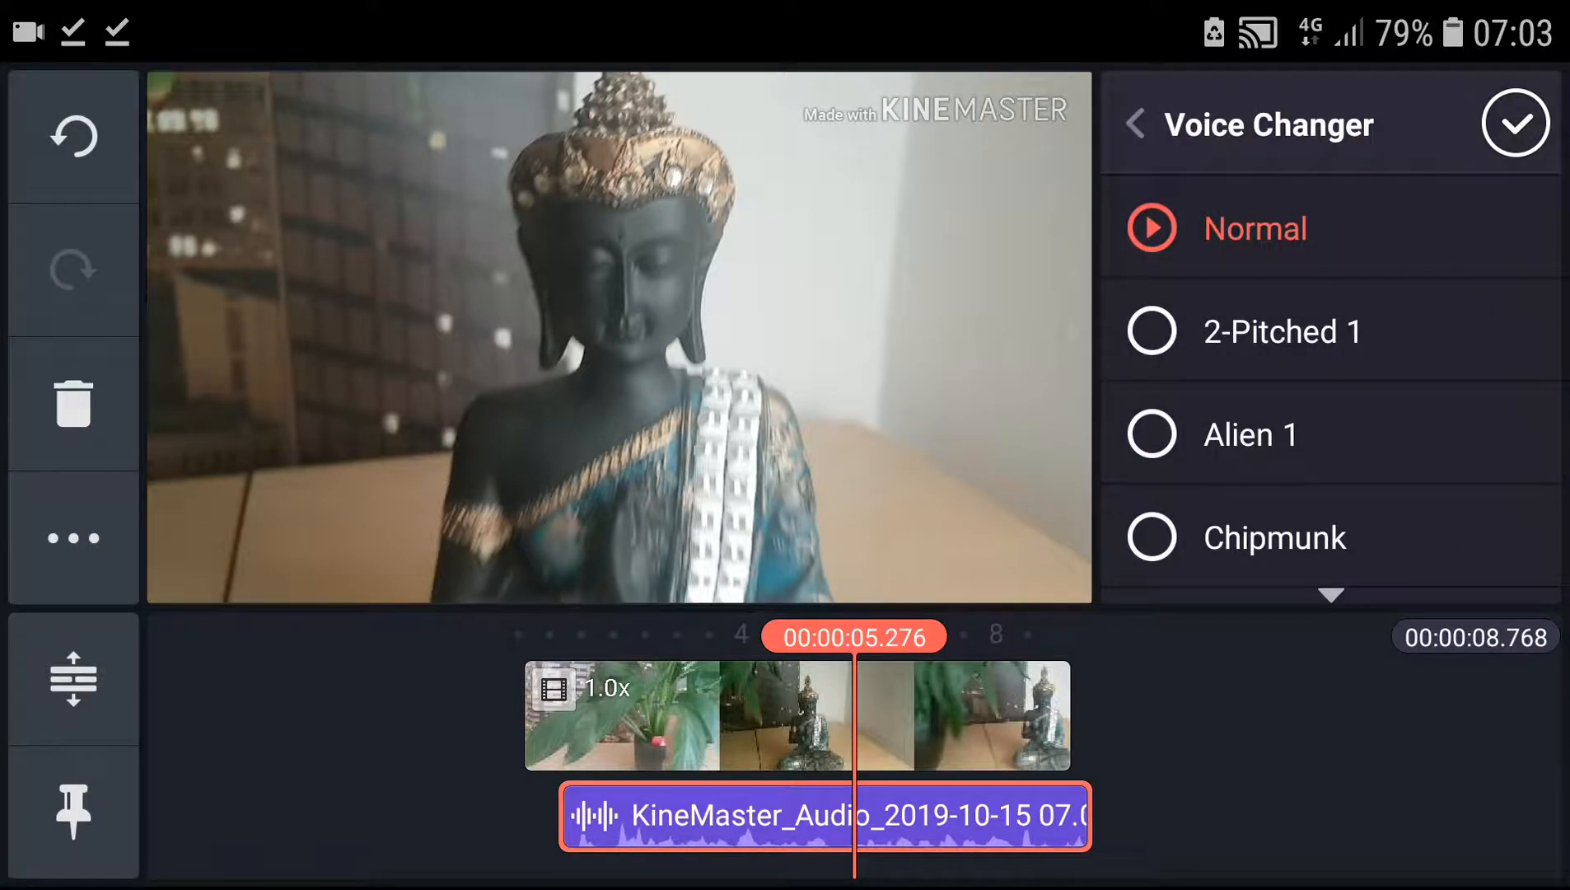
scroll(down, 3)
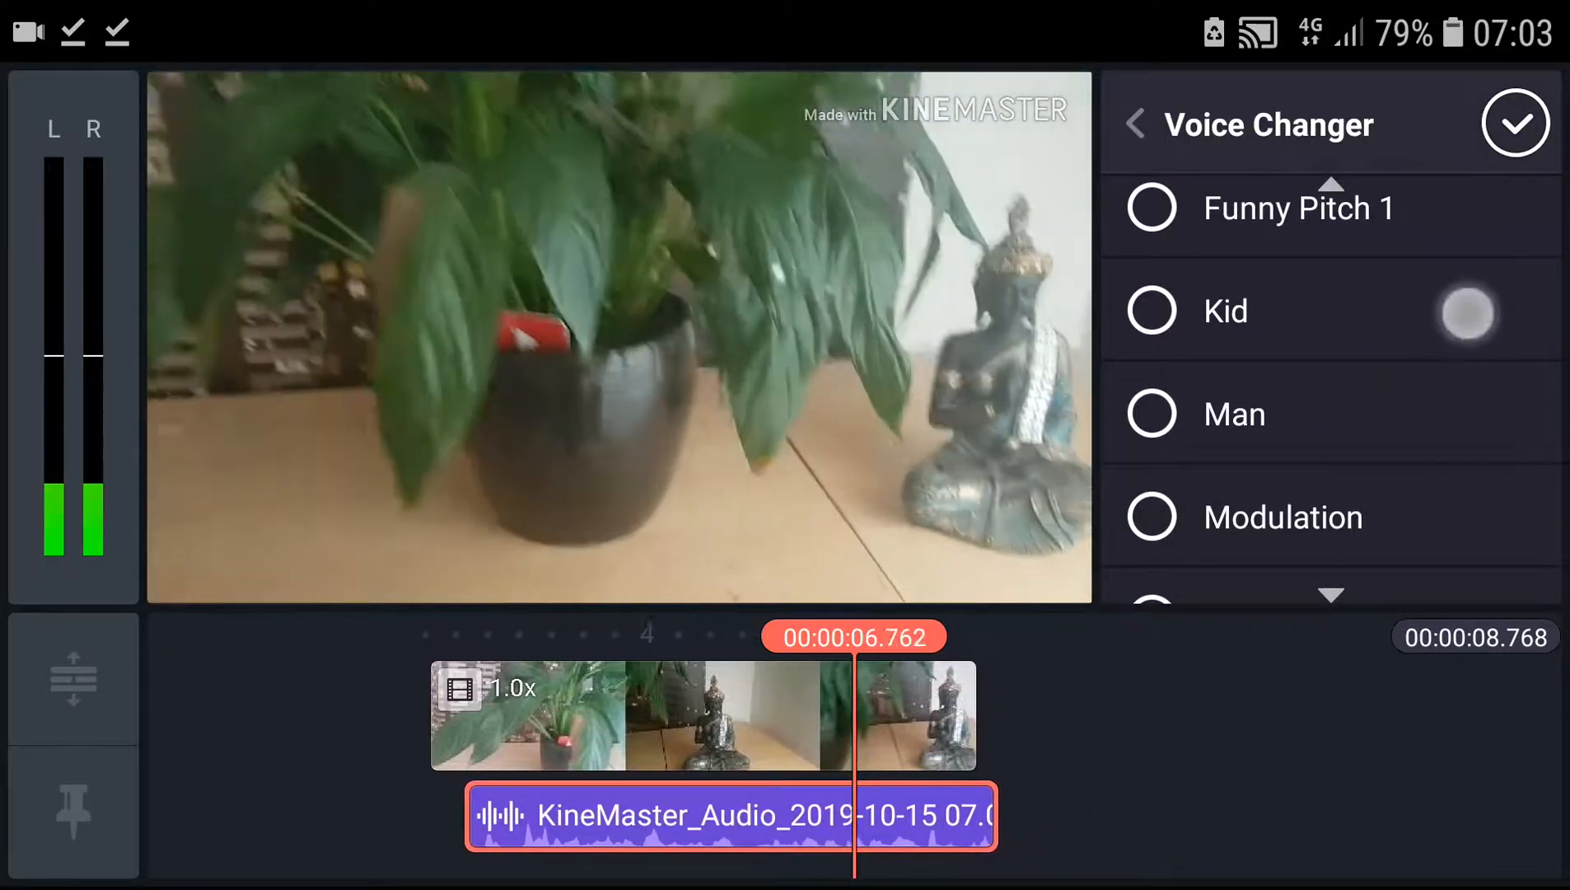
click(1150, 309)
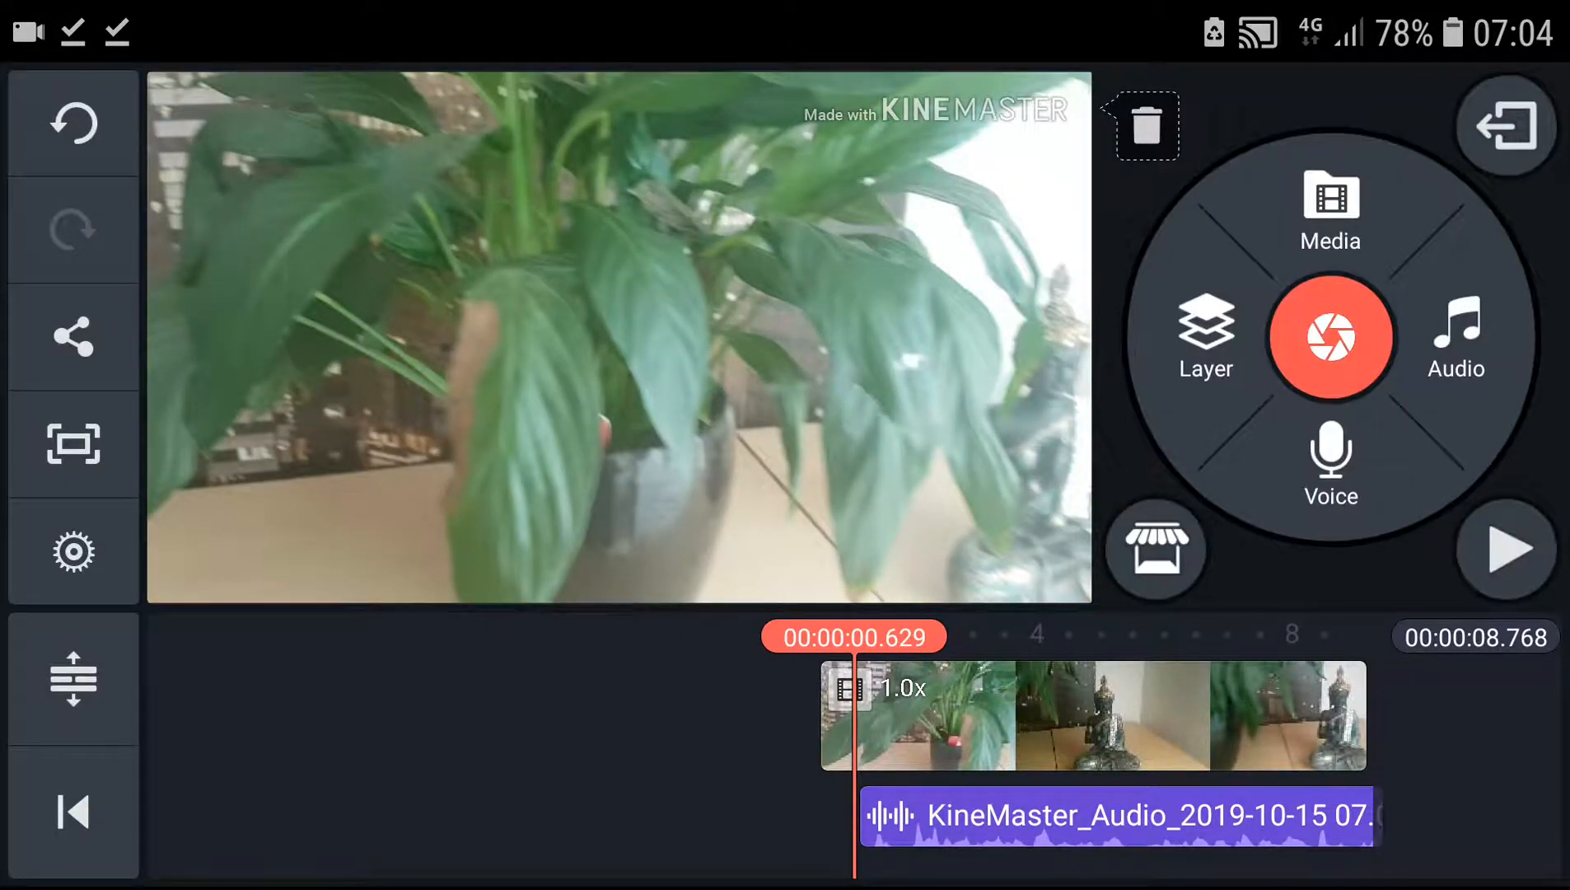
- Dismiss the voice clip's panel and look at the Audio Browser library
click(1121, 814)
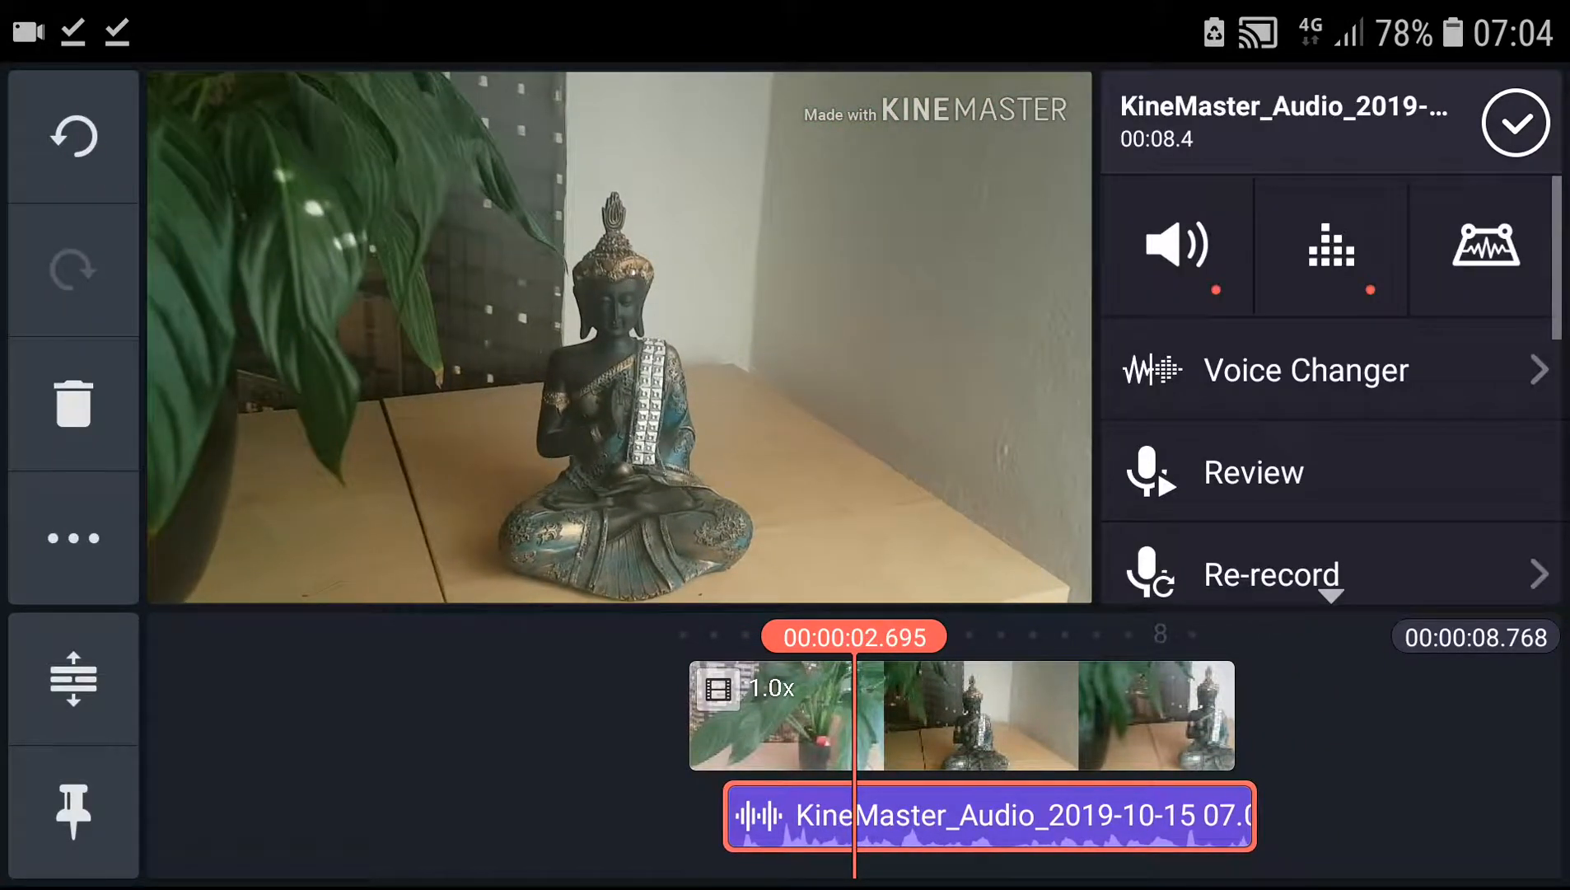
click(1331, 248)
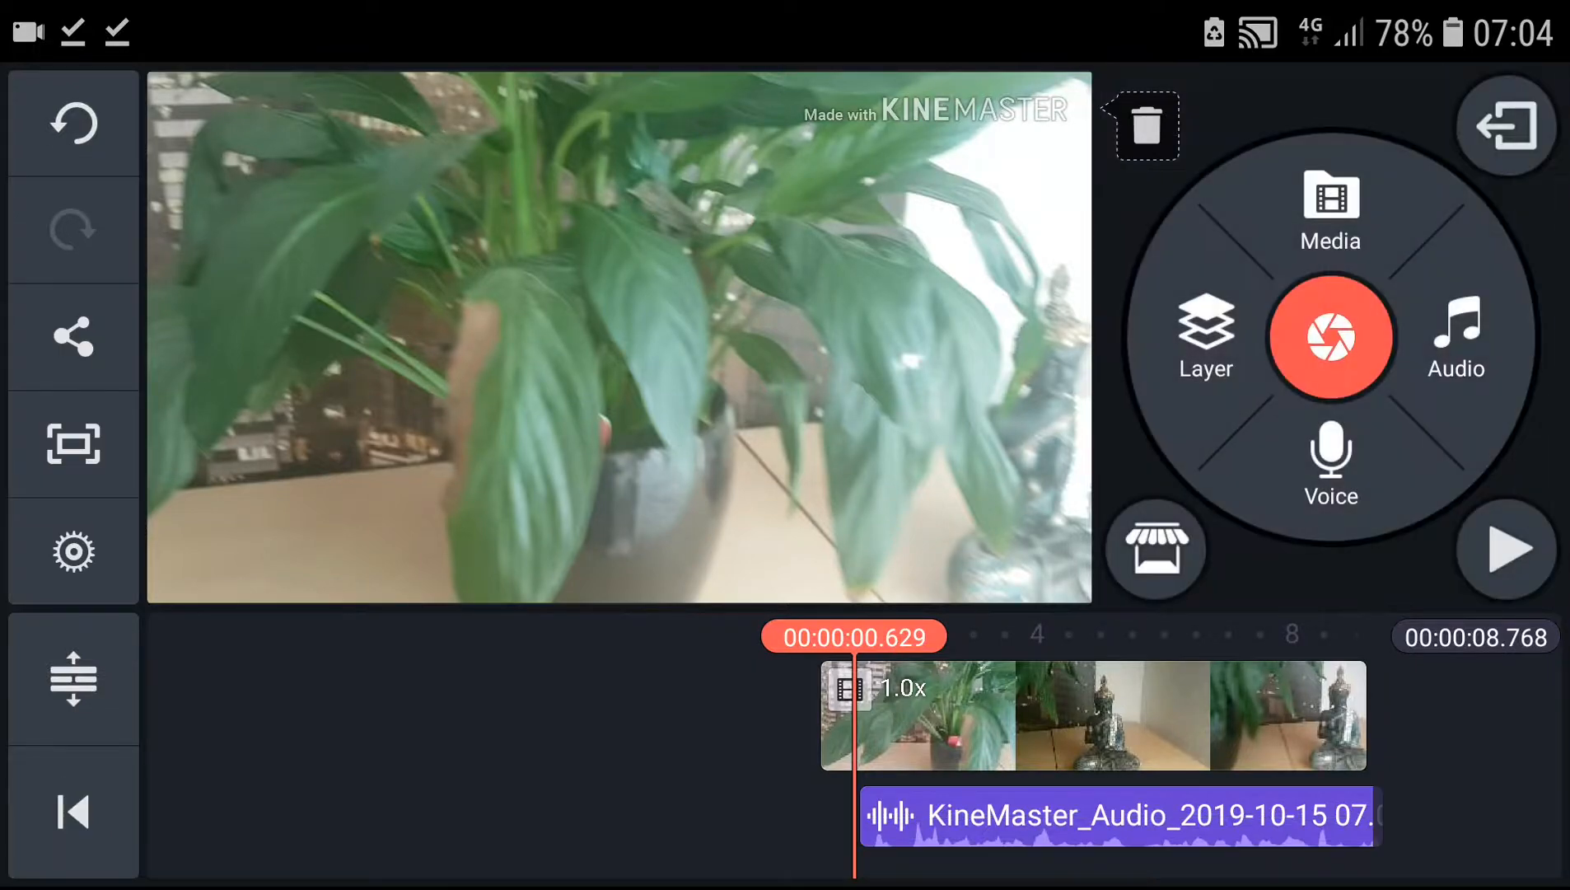
click(1453, 338)
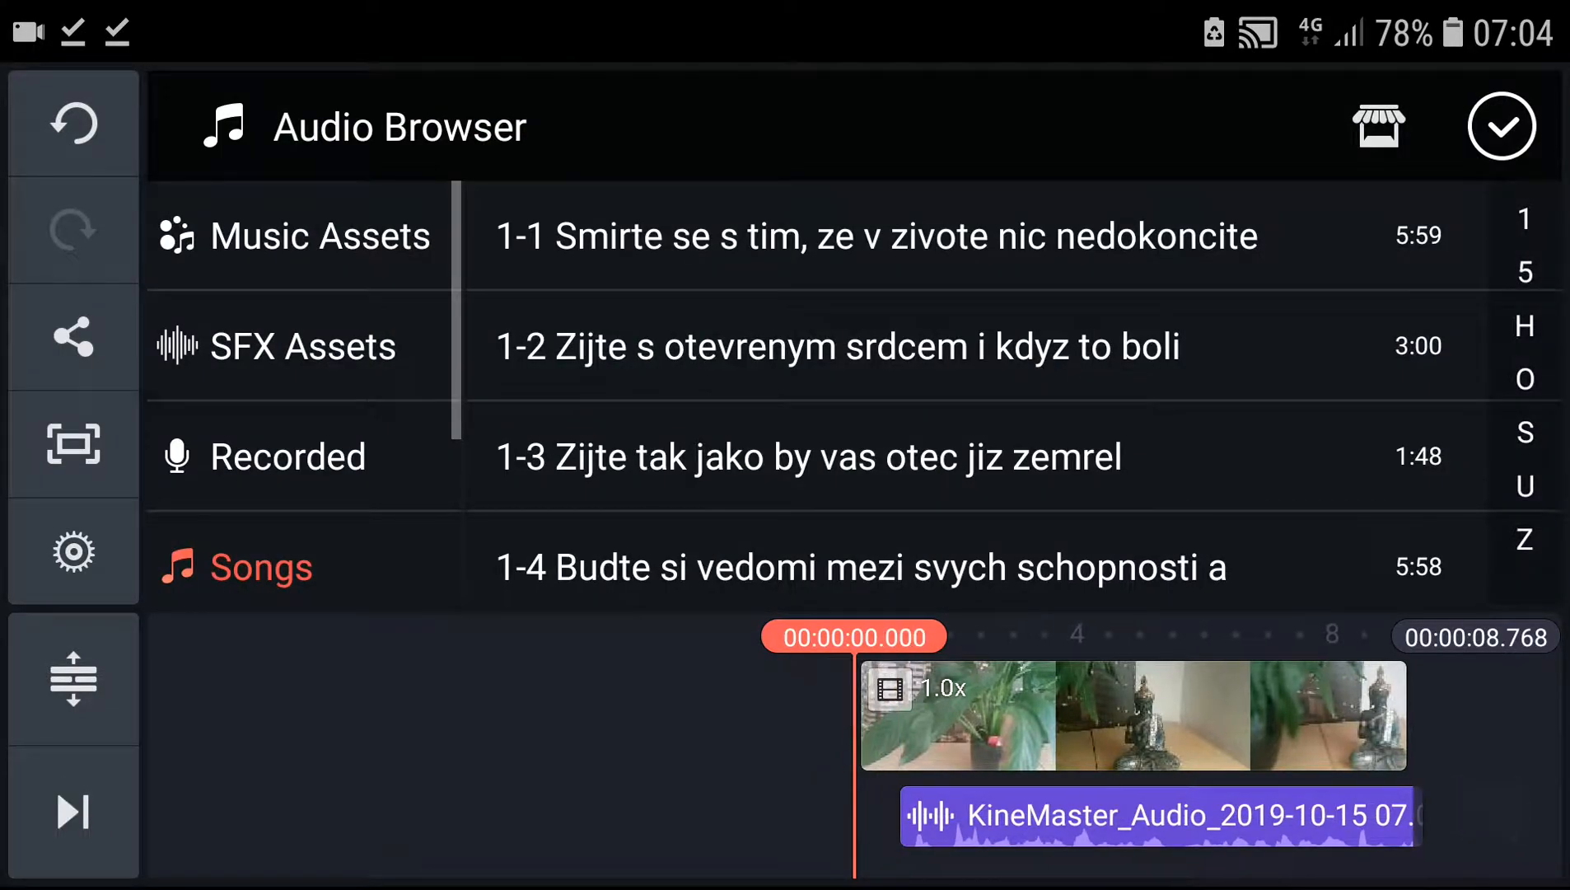
- Reselect the voice clip and review its loop, ducking and trim options
click(1152, 815)
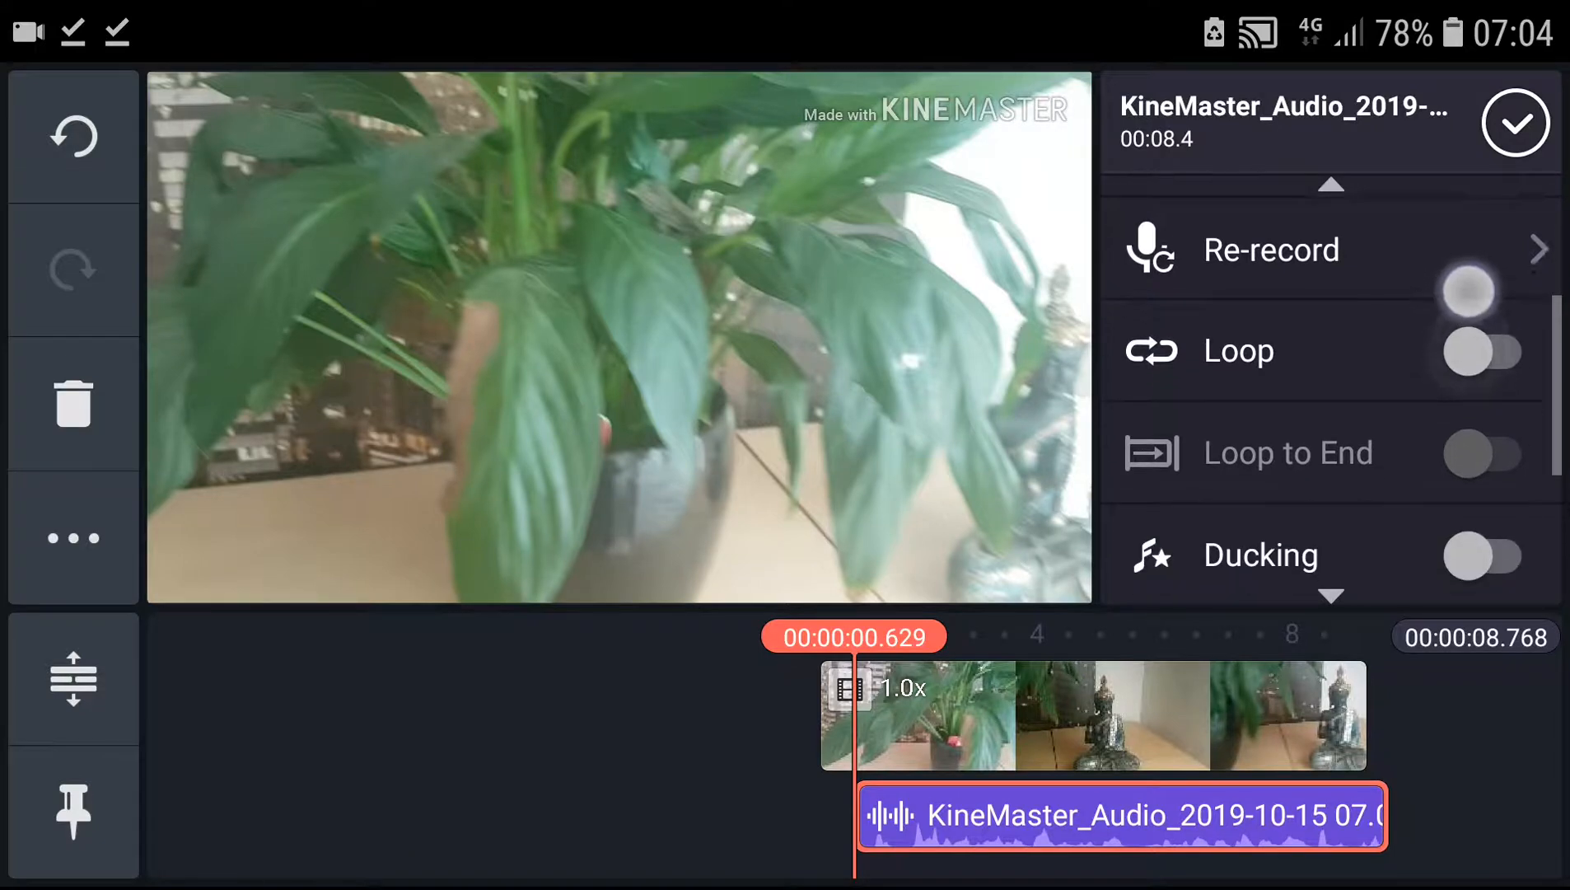
scroll(down, 3)
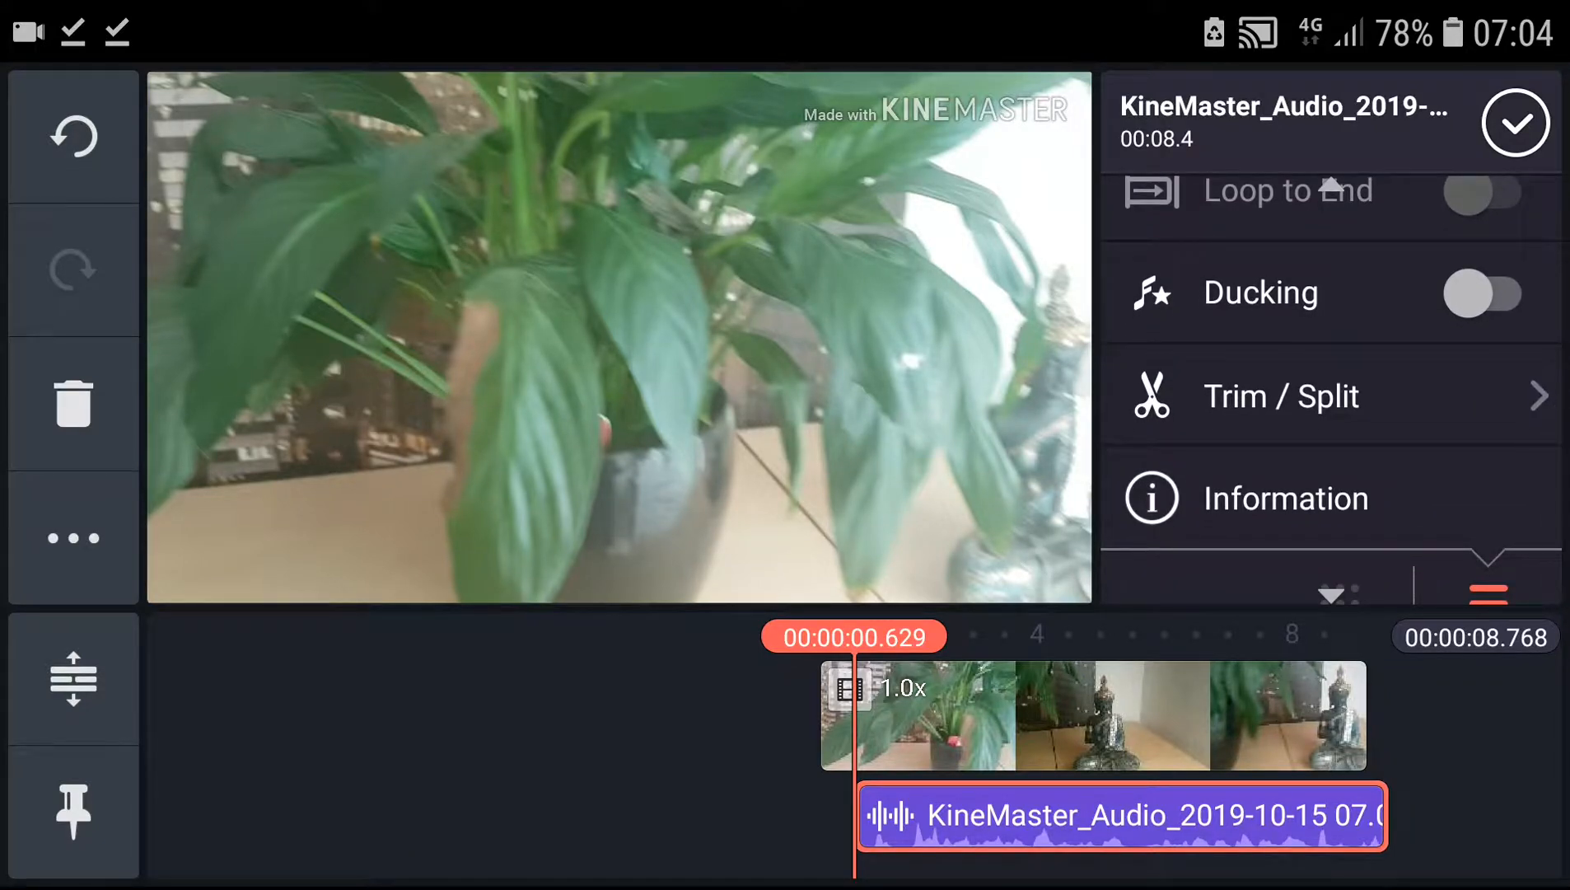